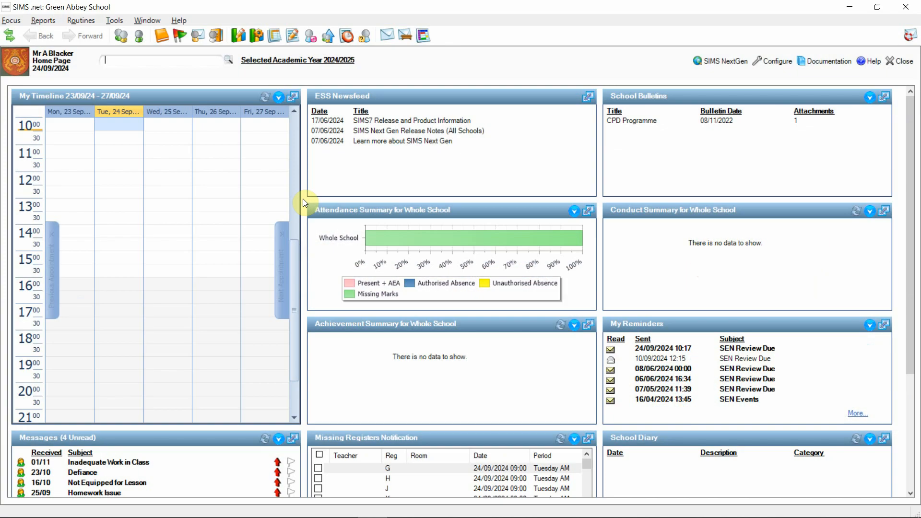
pyautogui.moveTo(305, 197)
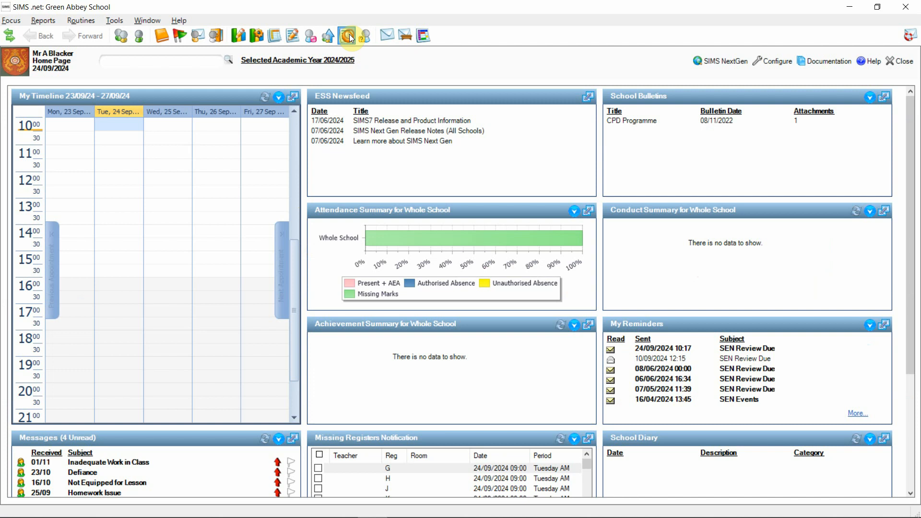
# - Bring up Take Register for 24/09/2024 from the home page toolbar
pyautogui.click(347, 35)
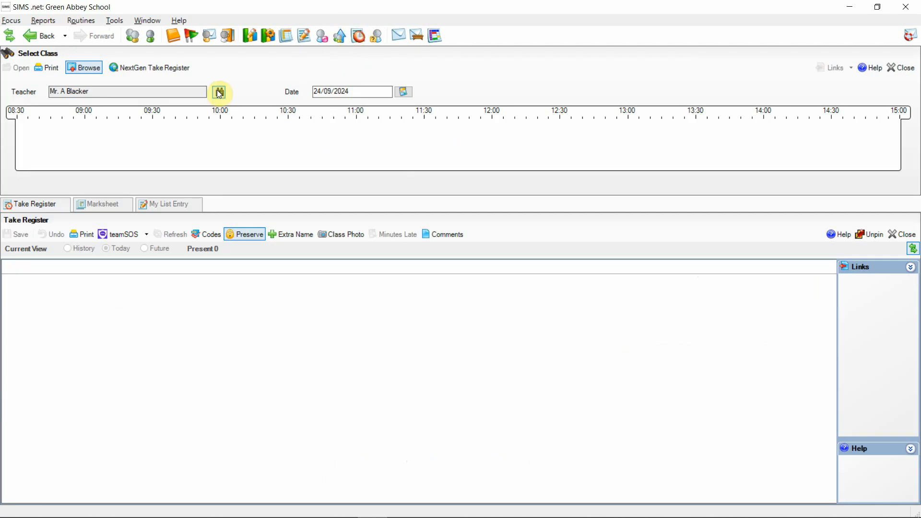
# - Load 11A's Tuesday morning lesson register for 24/09/2024 via Browse for Lesson
pyautogui.click(219, 93)
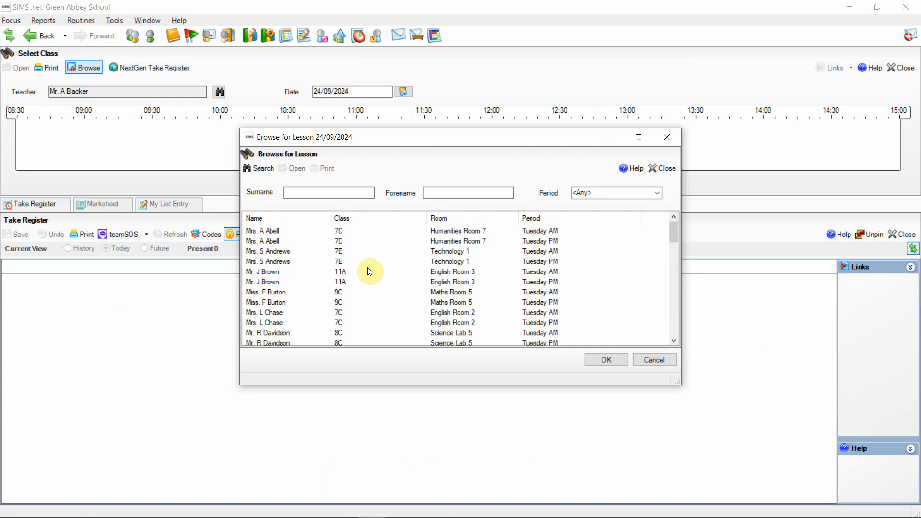
pyautogui.click(358, 271)
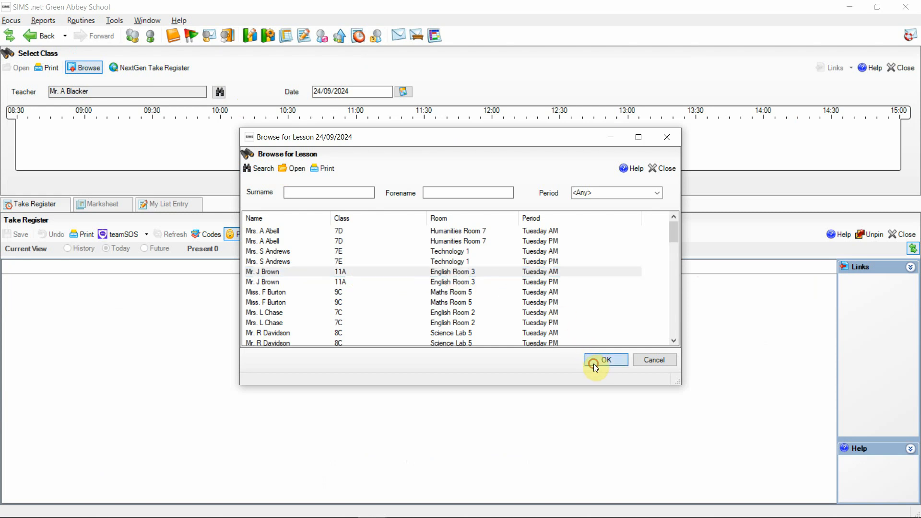
pyautogui.click(605, 359)
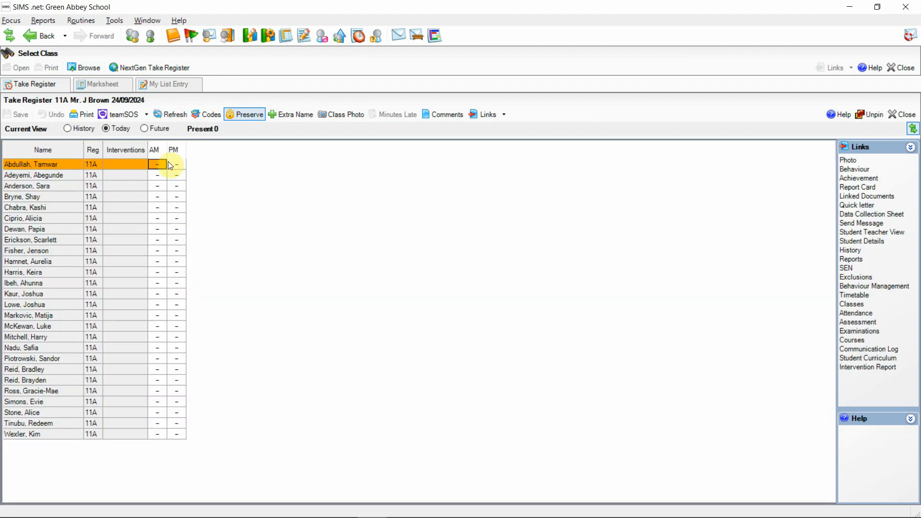
# - Display the attendance codes list from an AM mark cell and review the C1 description
pyautogui.rightClick(156, 164)
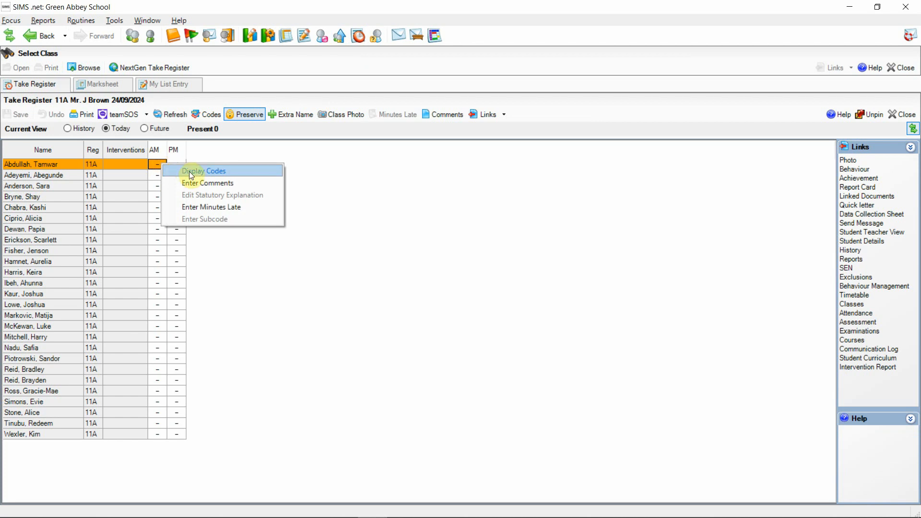
pyautogui.click(203, 171)
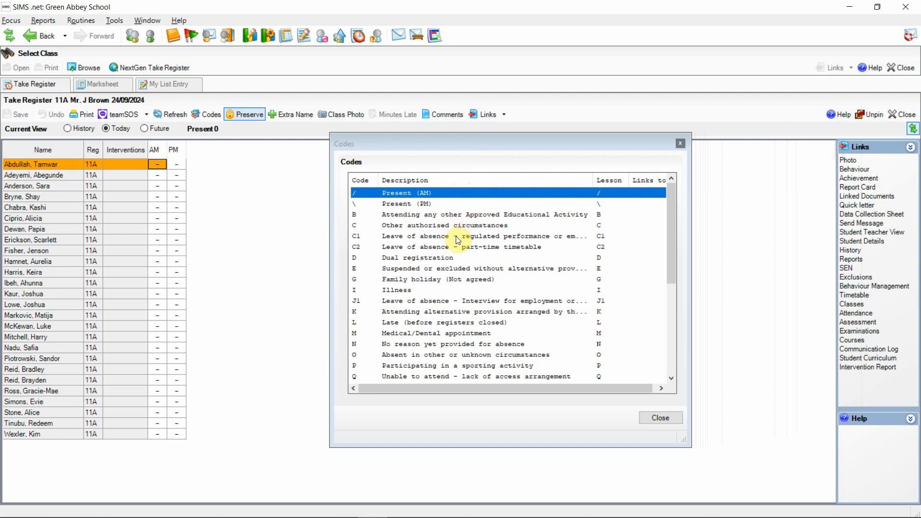
pyautogui.click(459, 236)
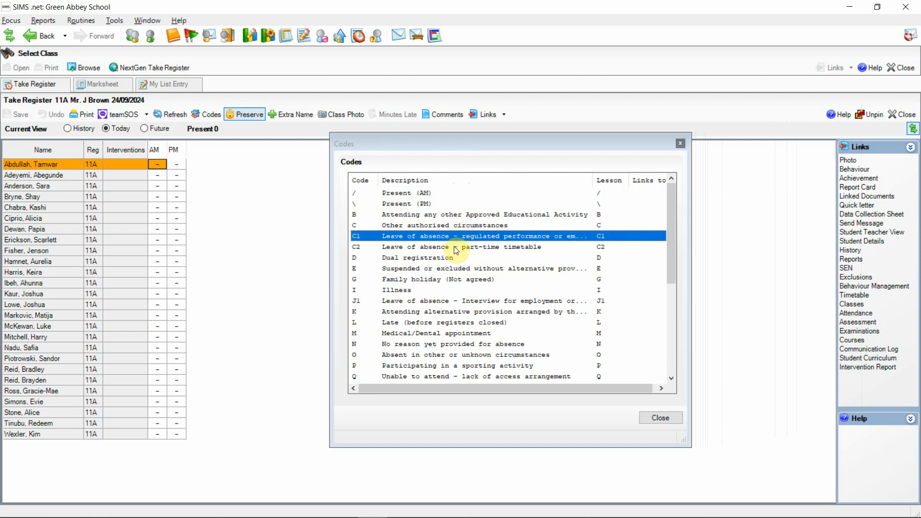
pyautogui.click(458, 247)
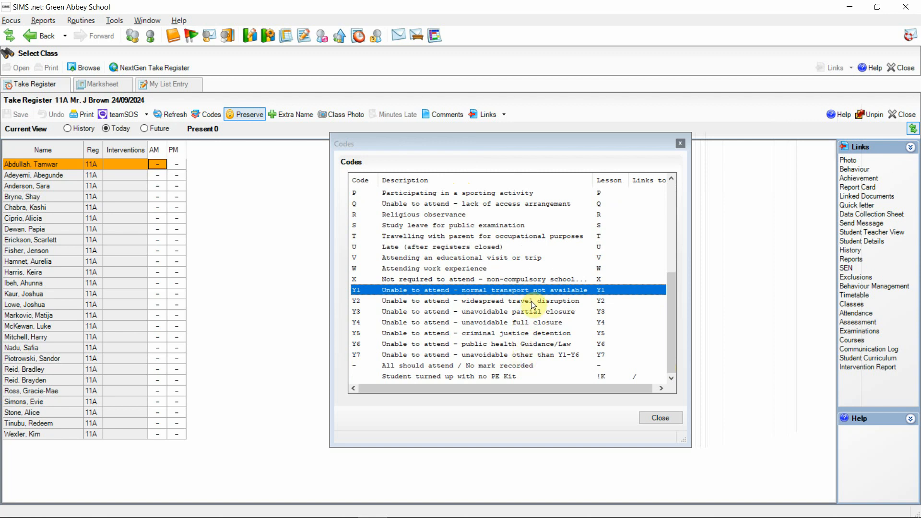
pyautogui.moveTo(531, 360)
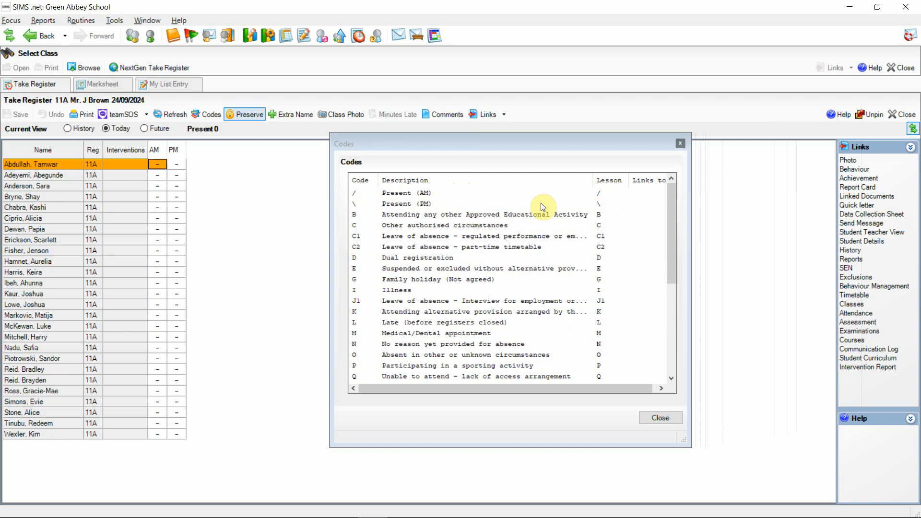
pyautogui.click(412, 193)
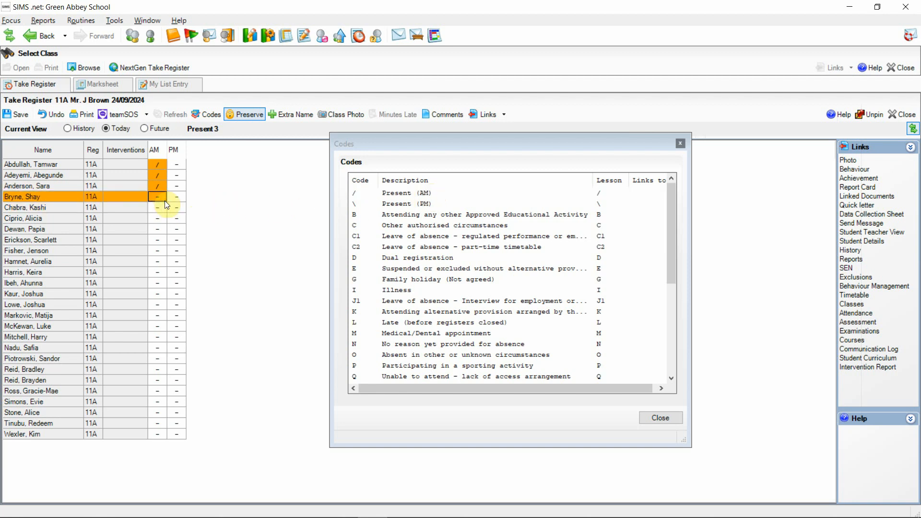
pyautogui.click(156, 197)
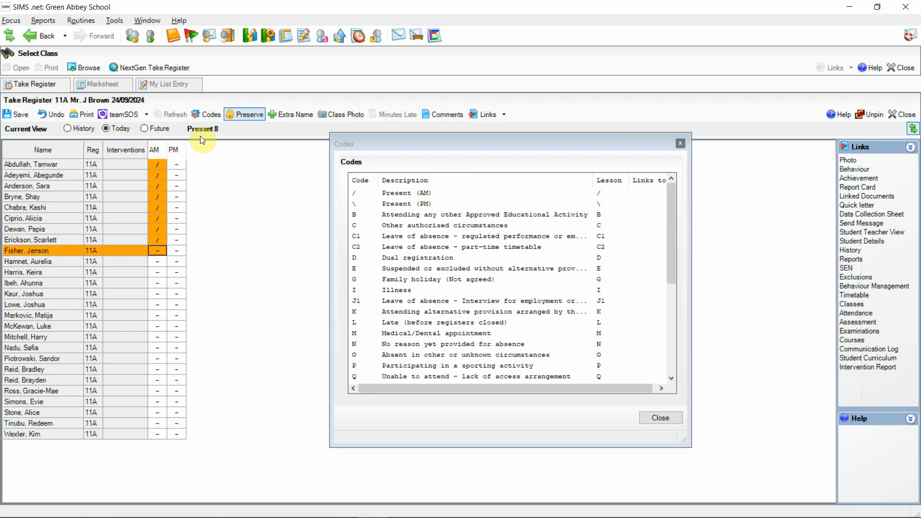
pyautogui.moveTo(439, 307)
pyautogui.write('J1')
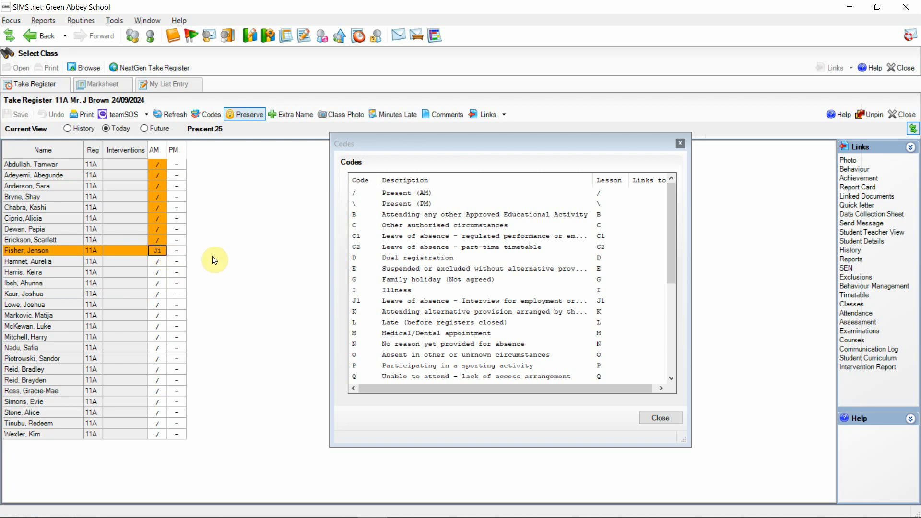
pyautogui.click(679, 143)
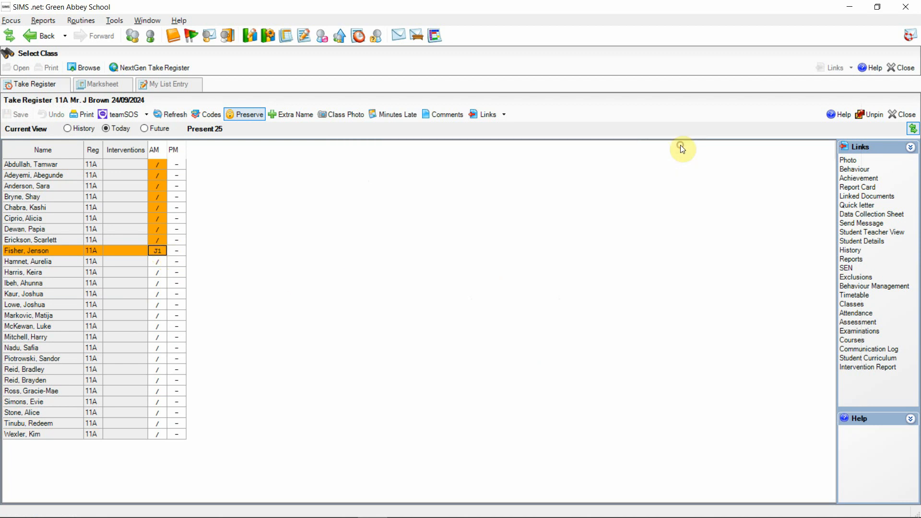
pyautogui.moveTo(180, 288)
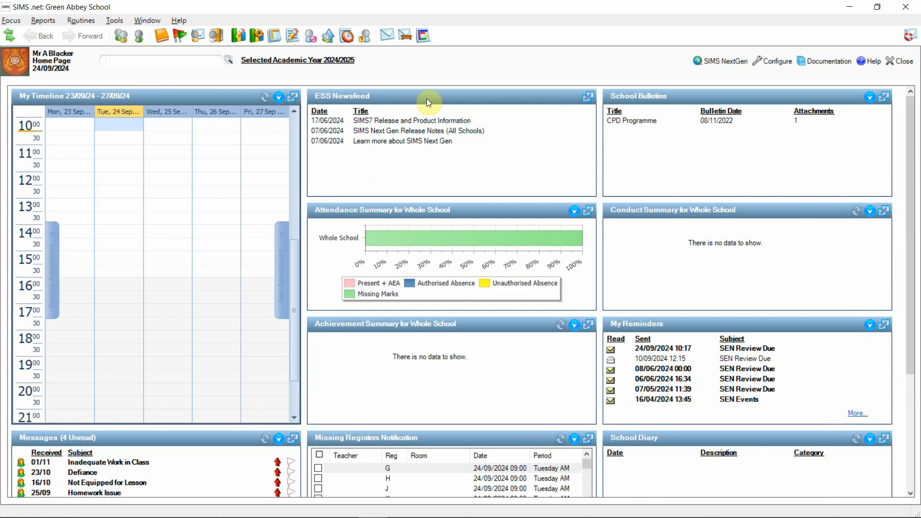
# - Leave Take Register and go to Edit Marks for the week beginning 23/09/2024
pyautogui.click(10, 21)
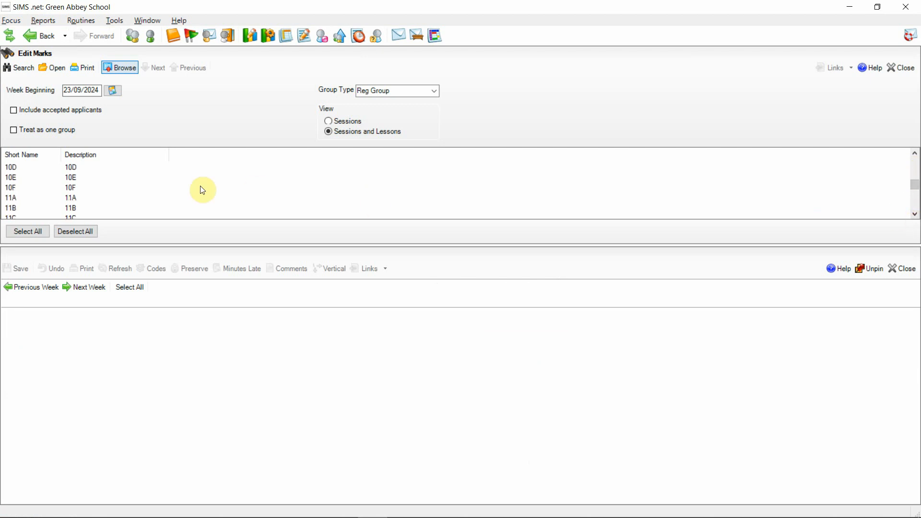
# - Load 11A's session marks for the week and select a student's Tuesday morning mark
pyautogui.click(11, 197)
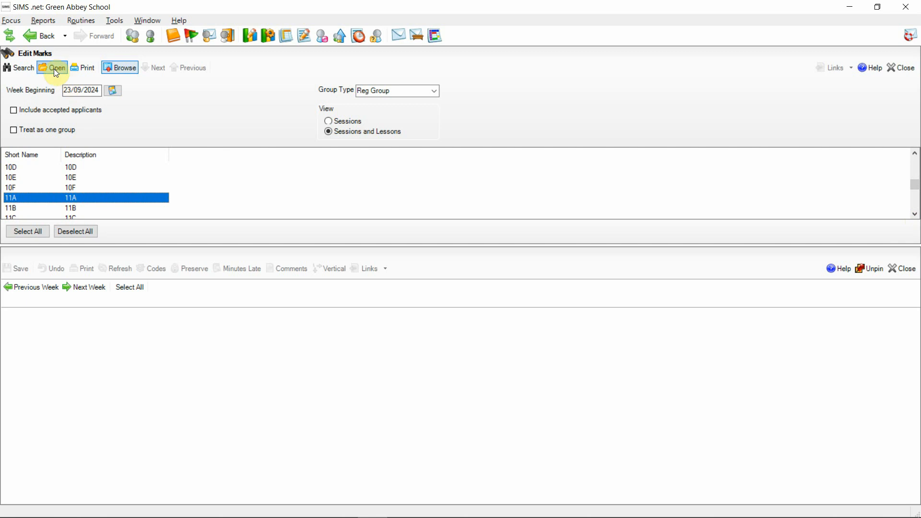
pyautogui.click(55, 67)
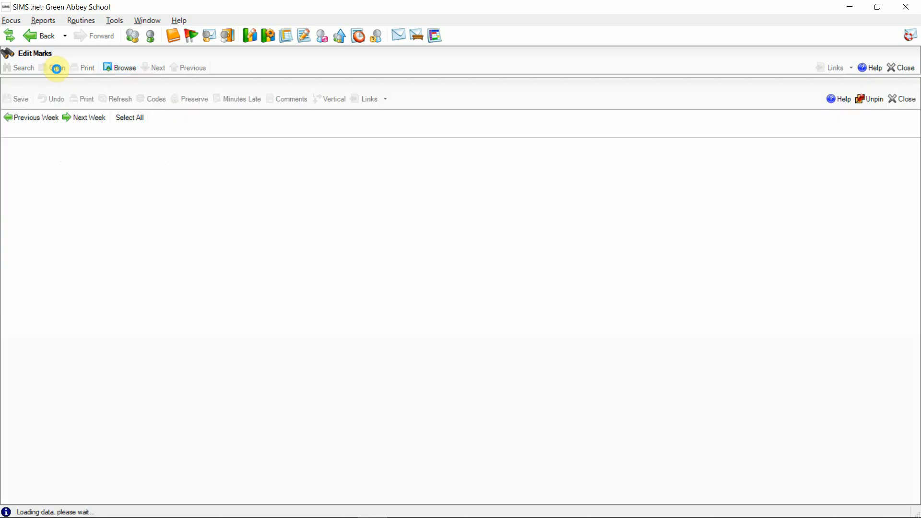
pyautogui.click(57, 67)
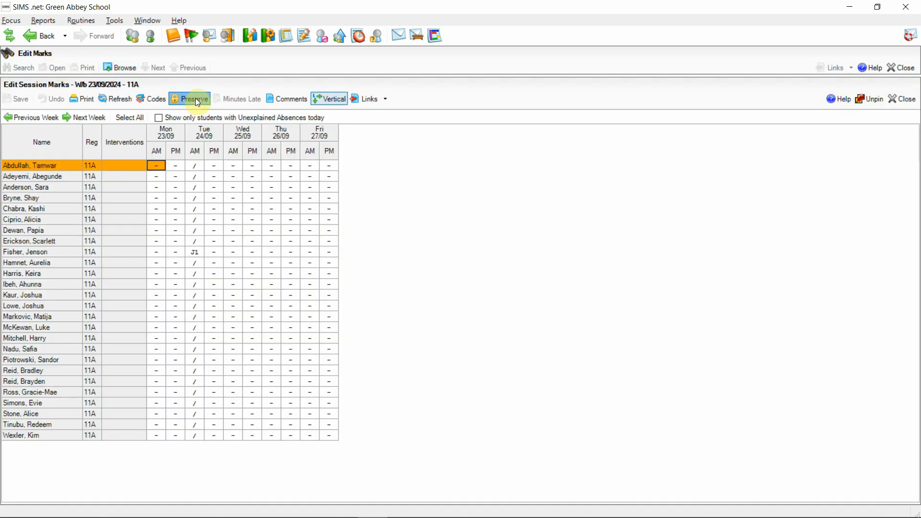
pyautogui.click(189, 98)
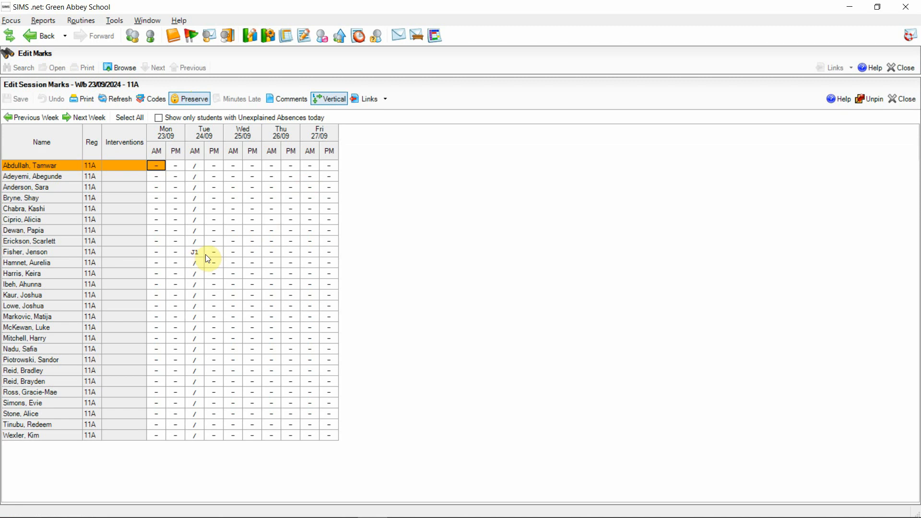
pyautogui.click(195, 251)
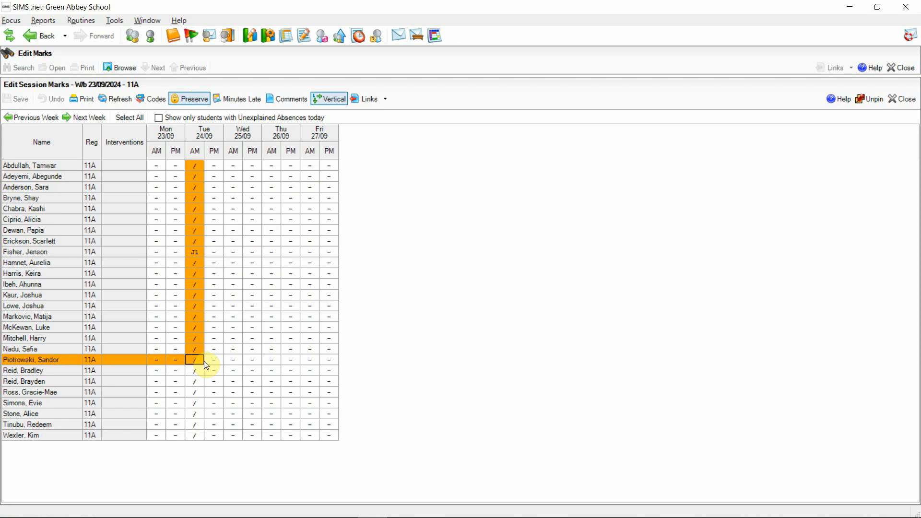
pyautogui.rightClick(194, 360)
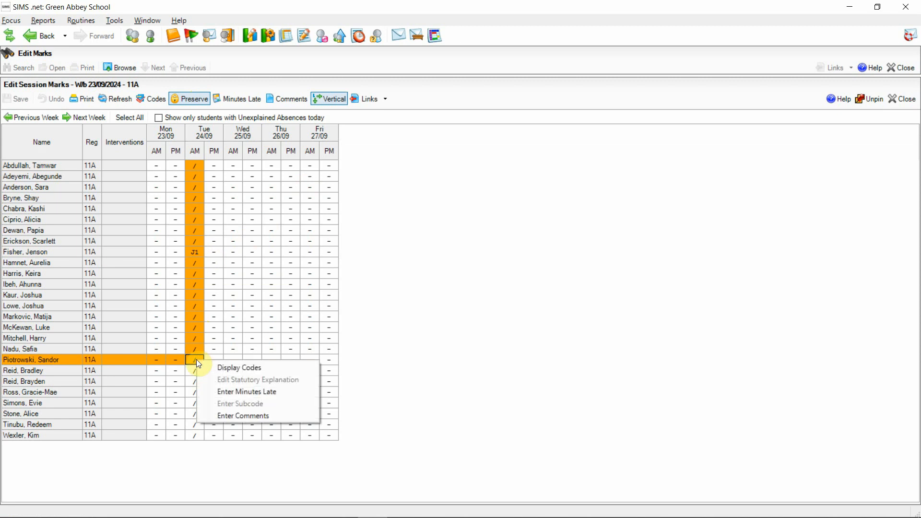
pyautogui.moveTo(216, 165)
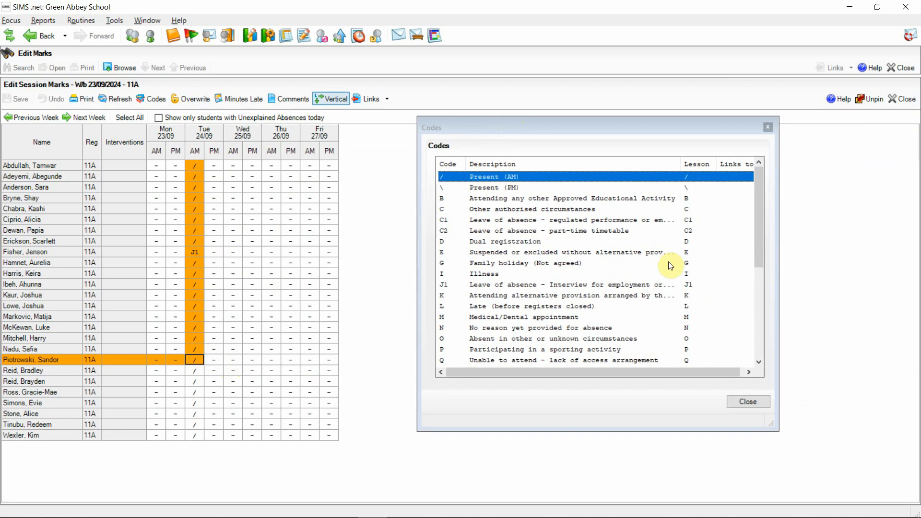
pyautogui.moveTo(757, 222)
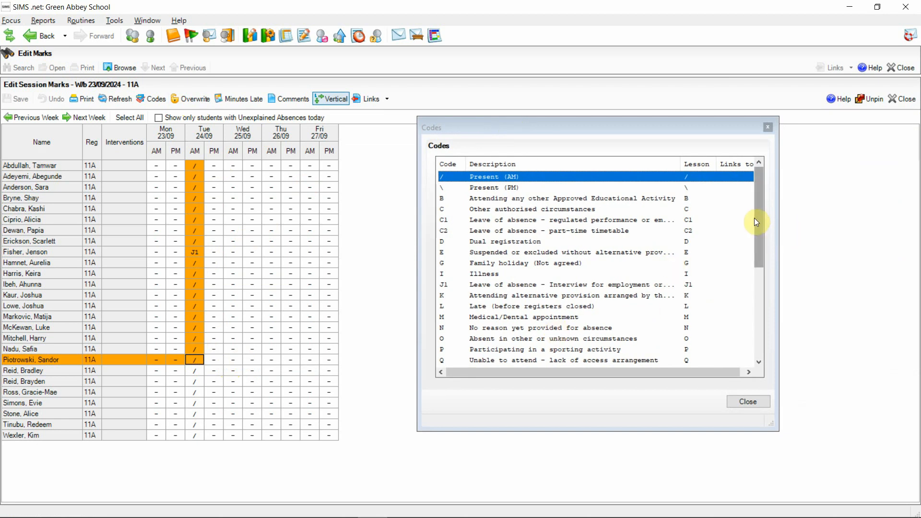
pyautogui.moveTo(478, 229)
pyautogui.write('C1')
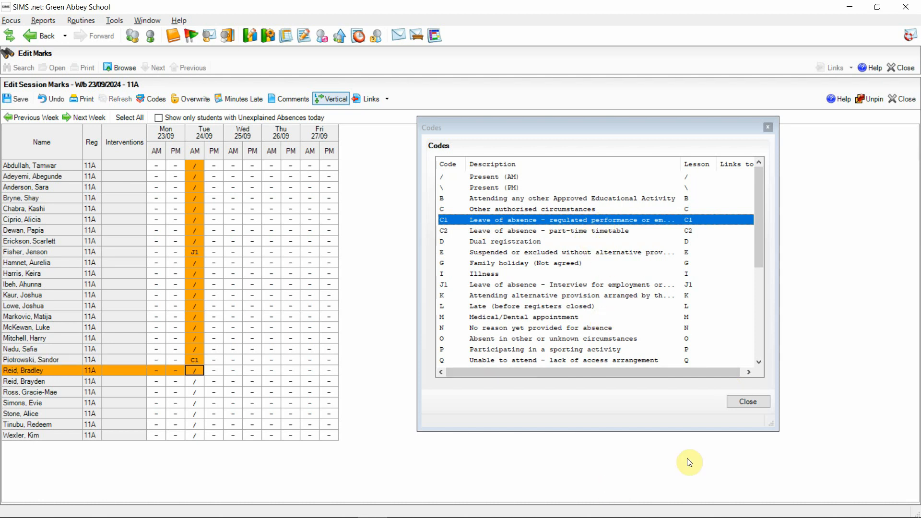
pyautogui.click(17, 98)
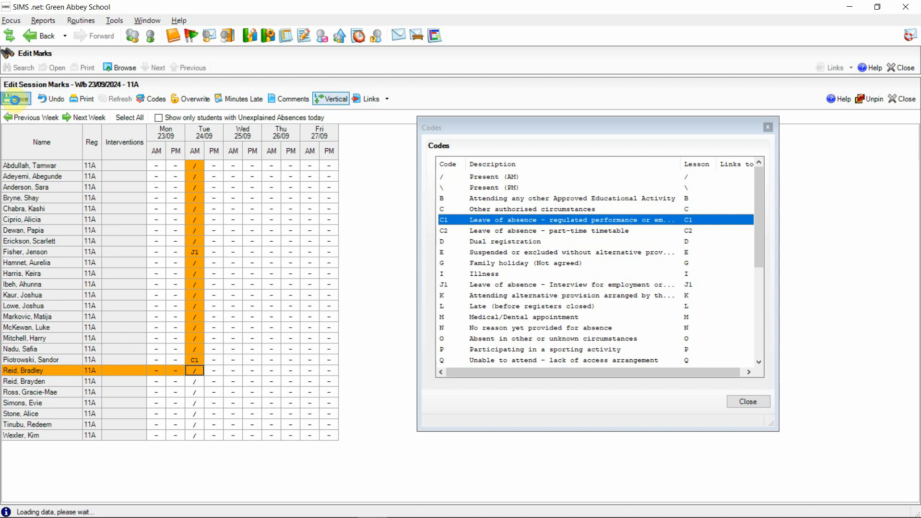
pyautogui.click(17, 98)
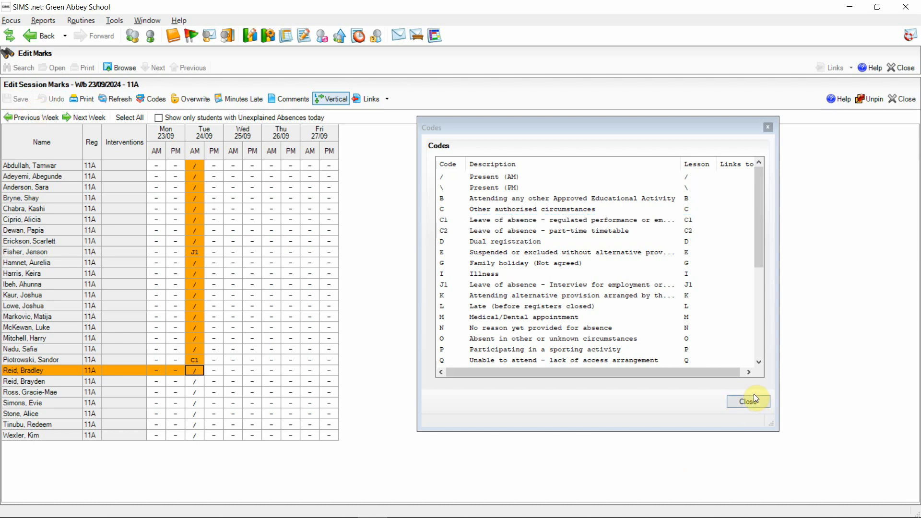
pyautogui.click(749, 401)
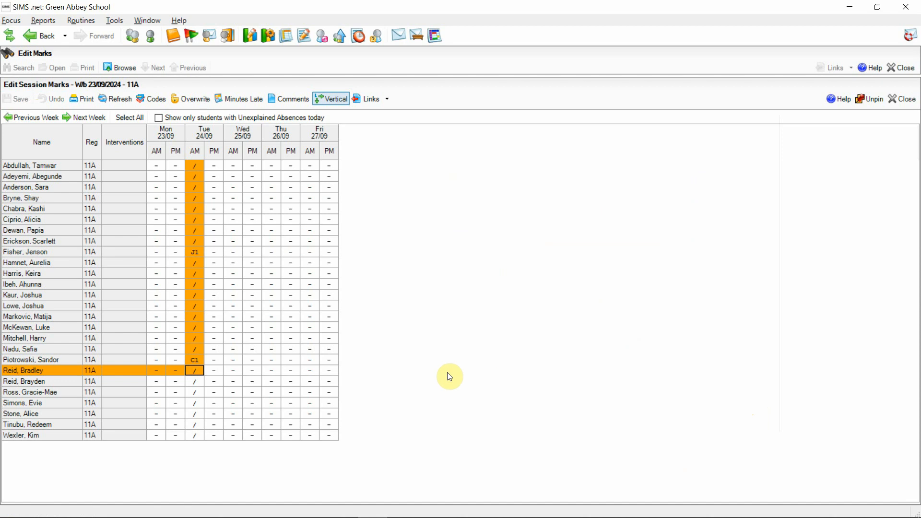